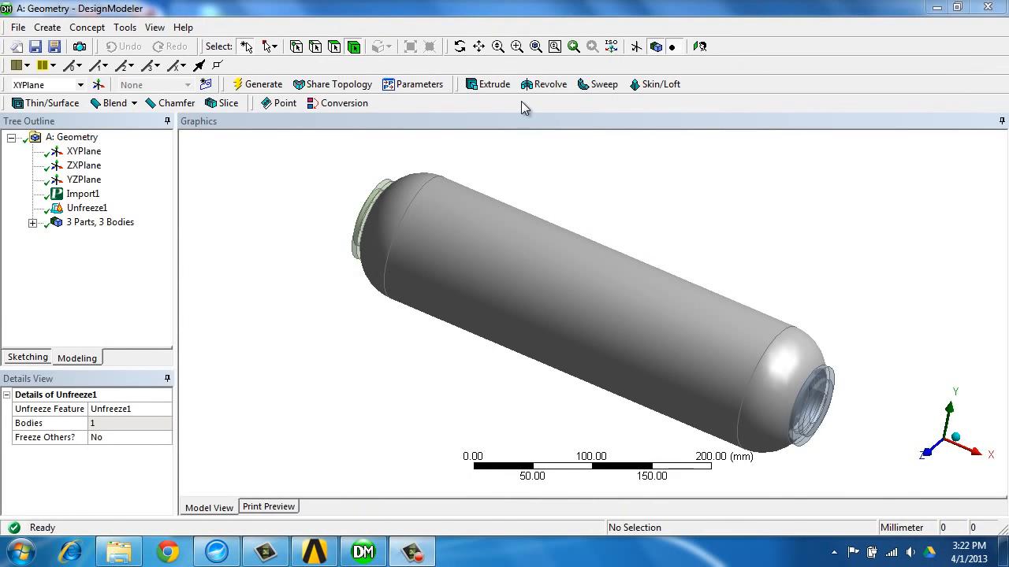
pyautogui.moveTo(51, 102)
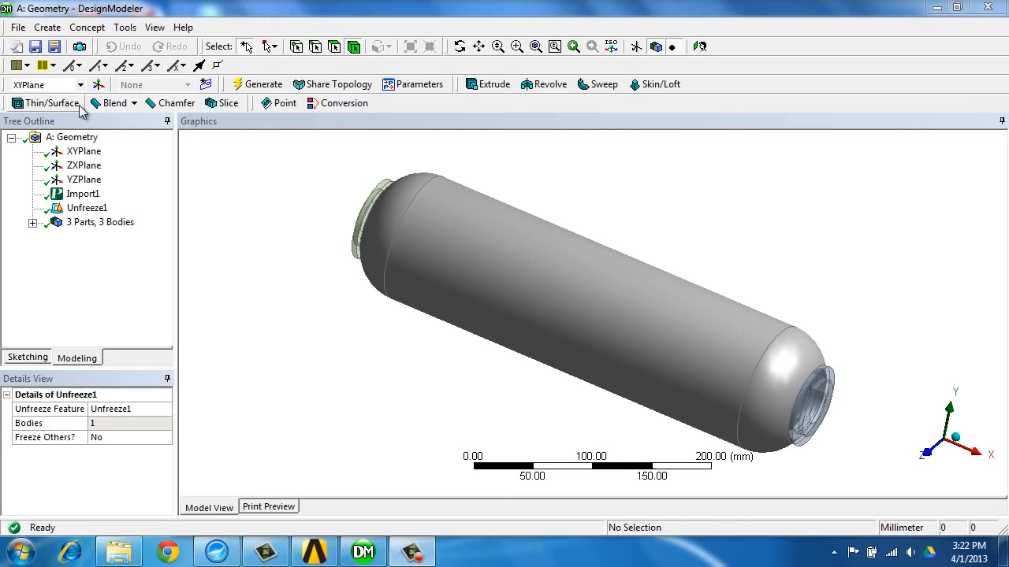
# Confirm the Epoxy_Carbon_UD_230GPa_Prepreg fabric has thickness 0.4 under Material Data > Fabrics
pyautogui.click(50, 102)
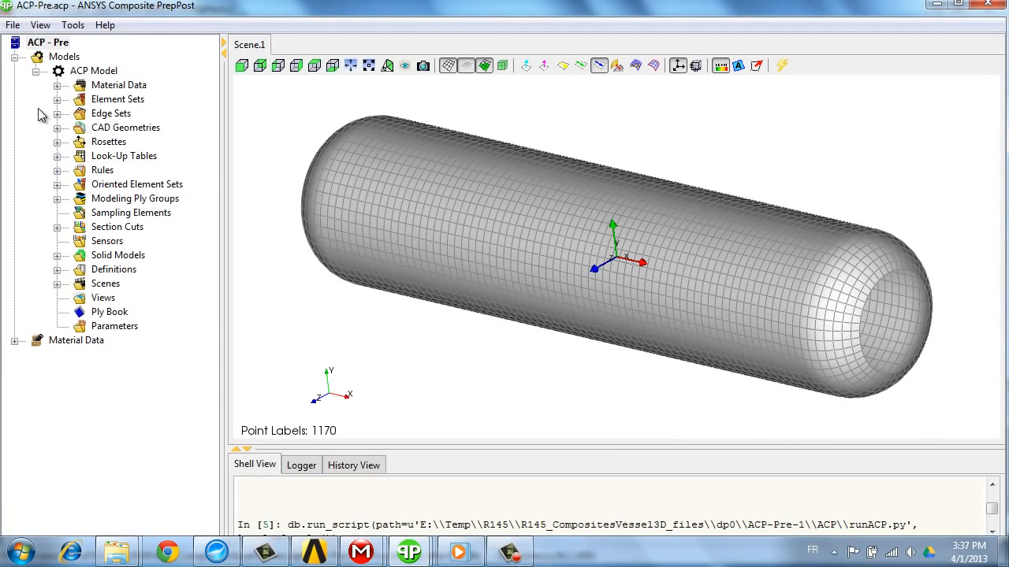
pyautogui.click(57, 85)
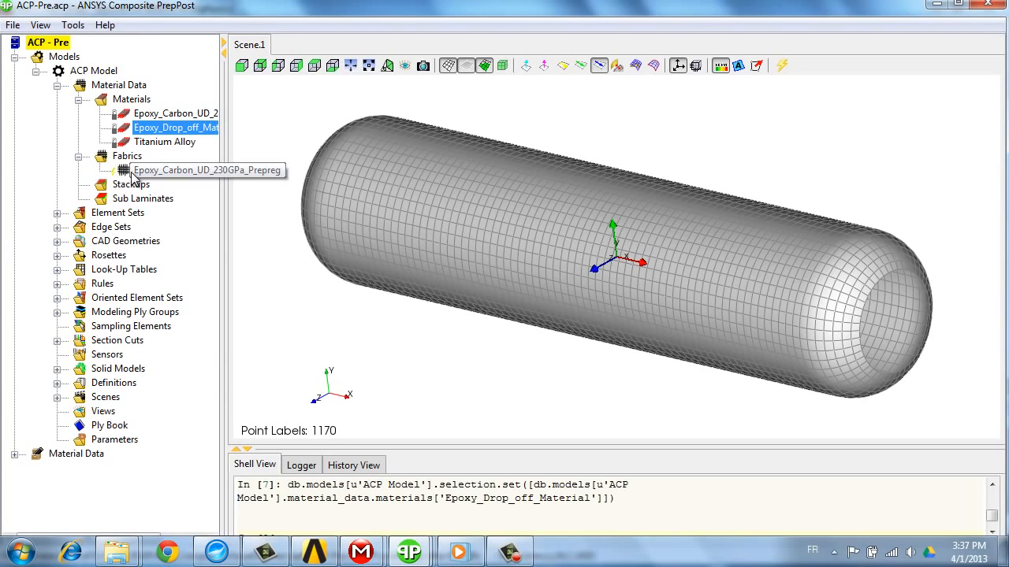
pyautogui.doubleClick(177, 170)
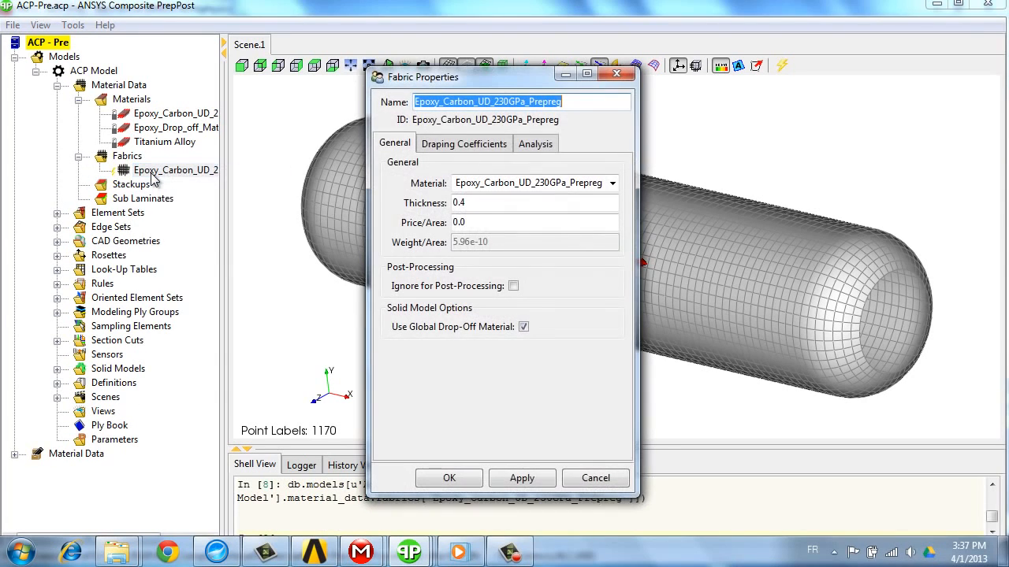
pyautogui.click(481, 201)
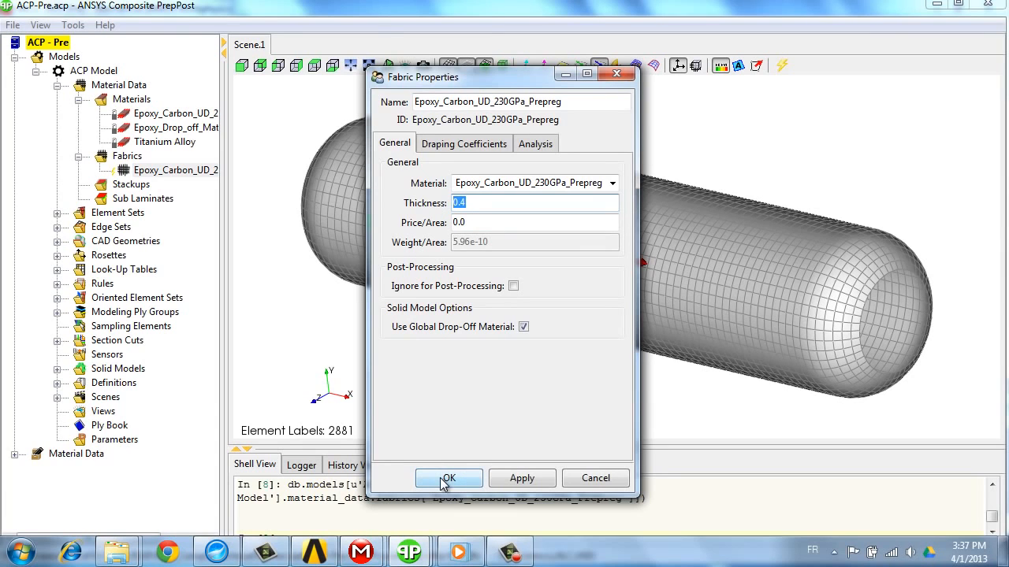
pyautogui.click(447, 479)
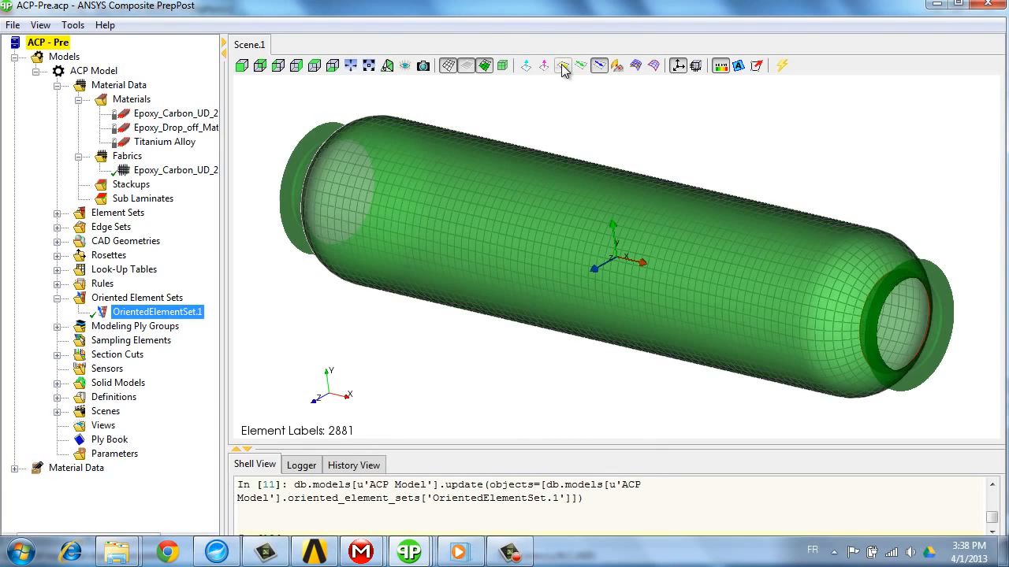
# Display fibre angles for ModelingPly.3 in the +-20 group, then its production and analysis plies
pyautogui.click(563, 66)
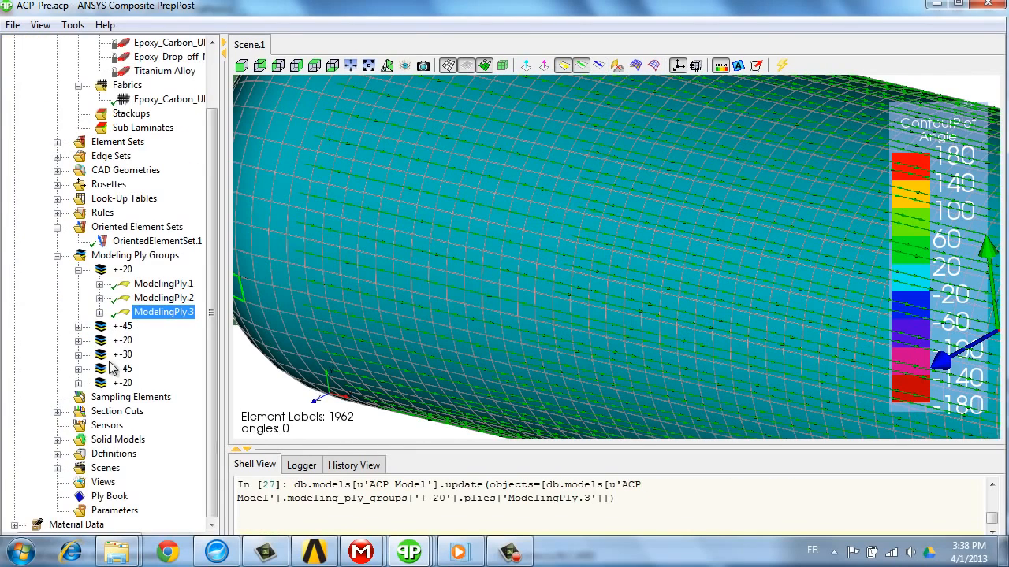
pyautogui.click(98, 312)
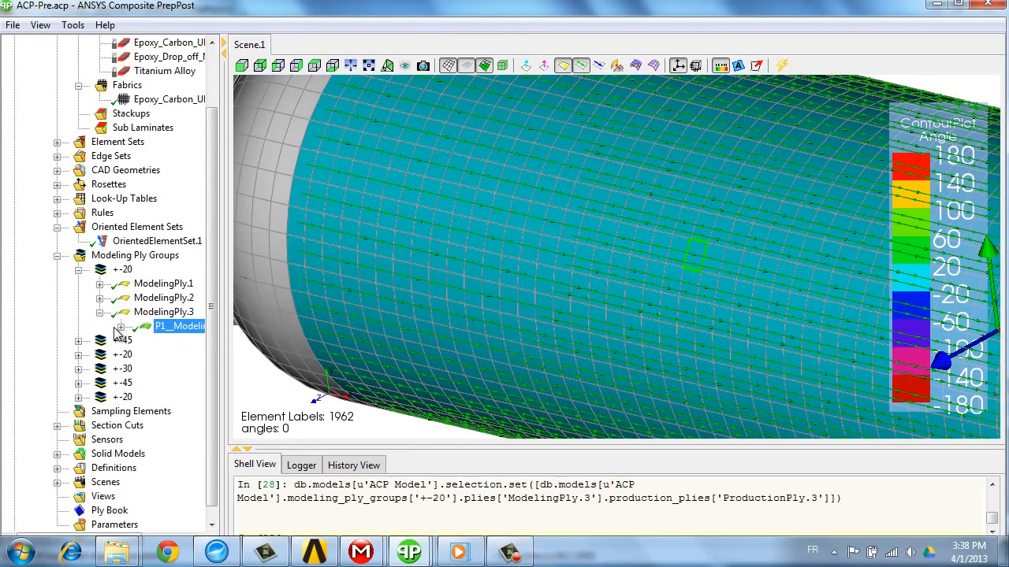
pyautogui.click(123, 327)
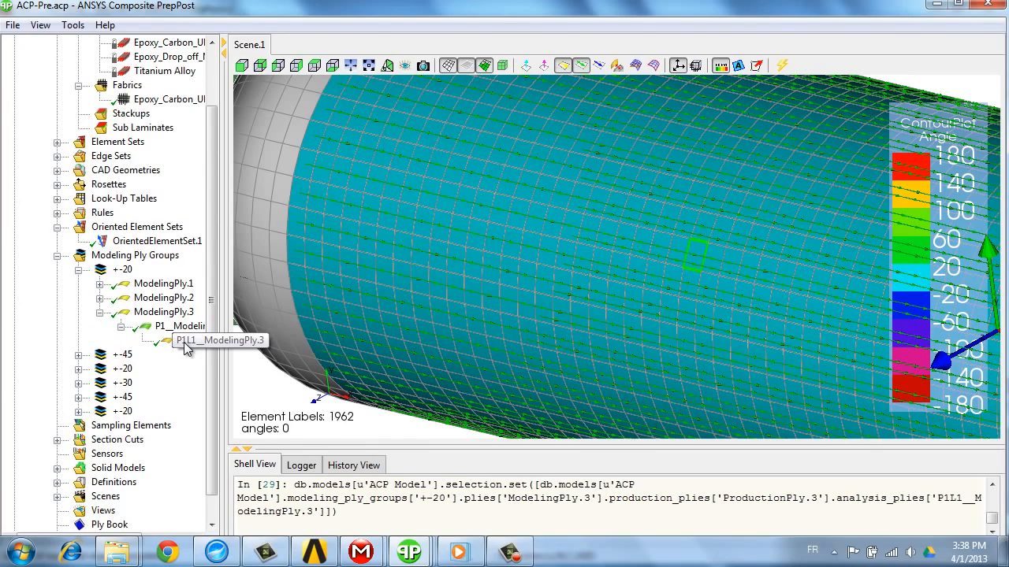
pyautogui.click(192, 325)
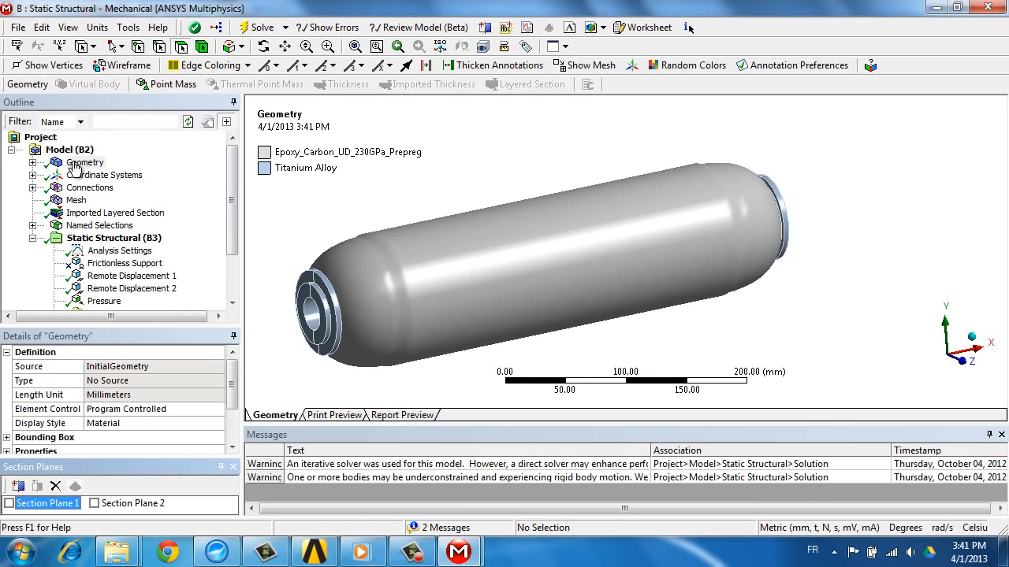
# Show the vessel mesh fitted to view, then the Static Structural supports and pressure load
pyautogui.click(75, 200)
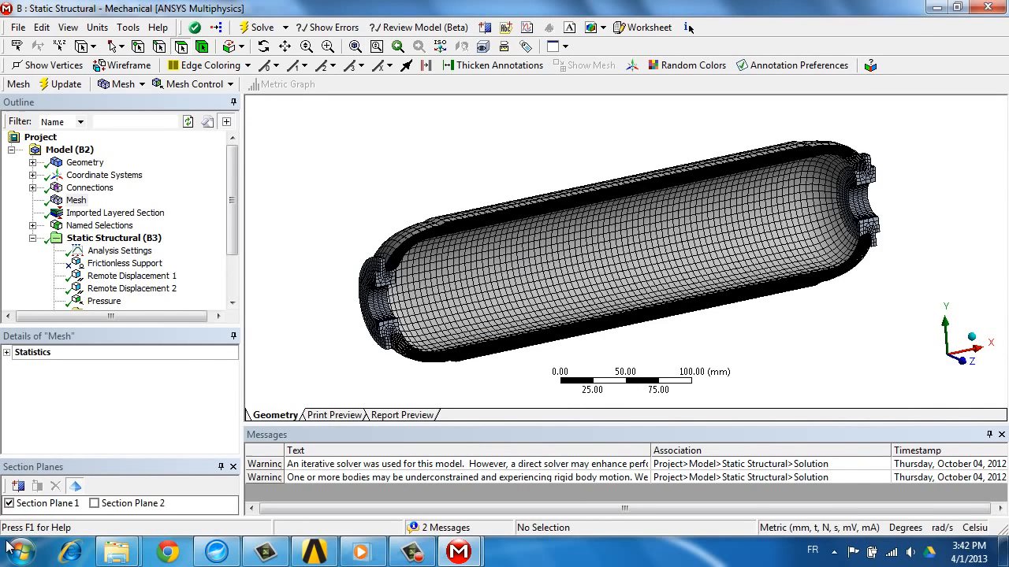
pyautogui.click(10, 503)
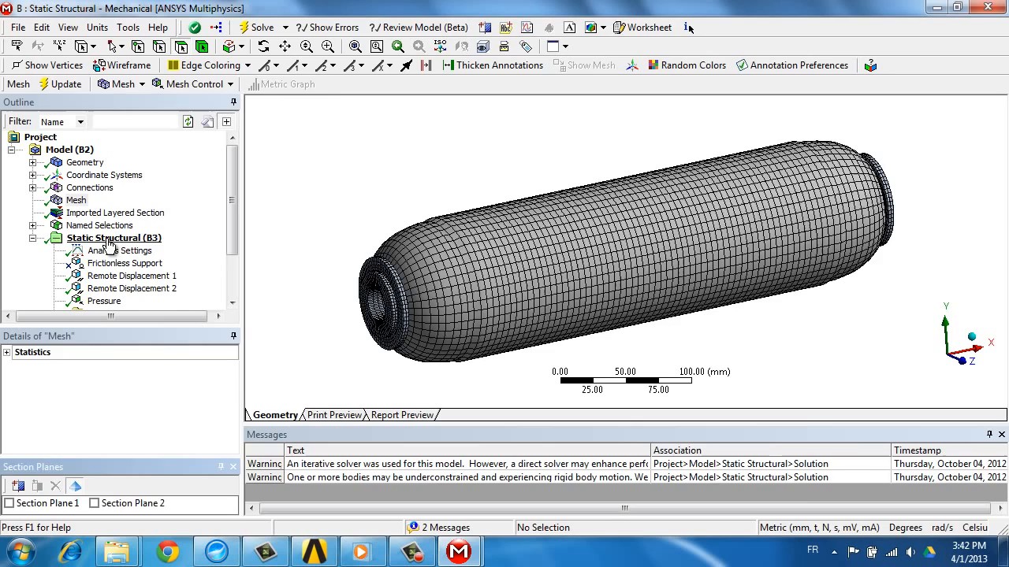
pyautogui.click(113, 237)
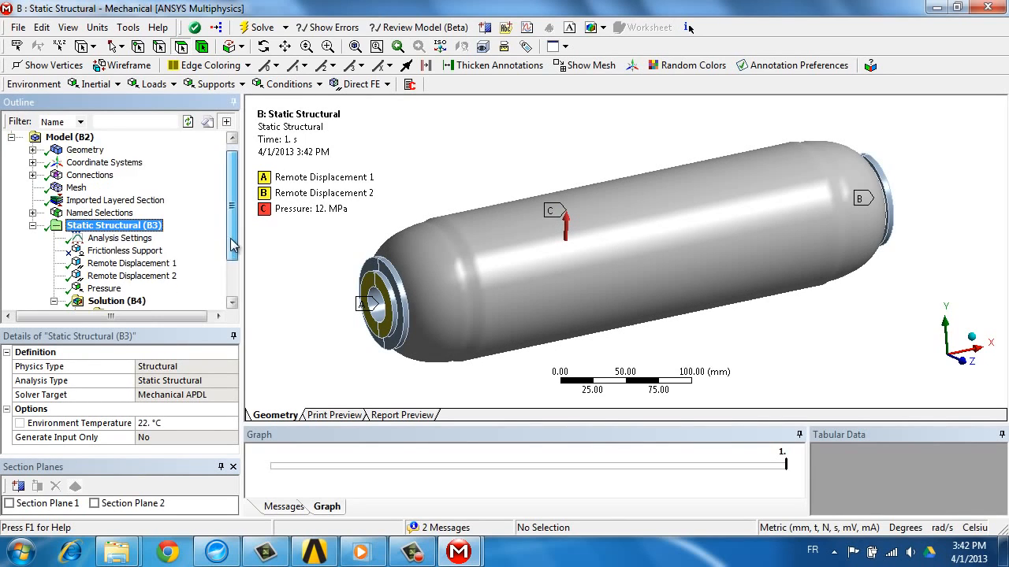
# Display the Total Deformation result (up to 0.22 mm) and the Equivalent Stress result
pyautogui.click(141, 276)
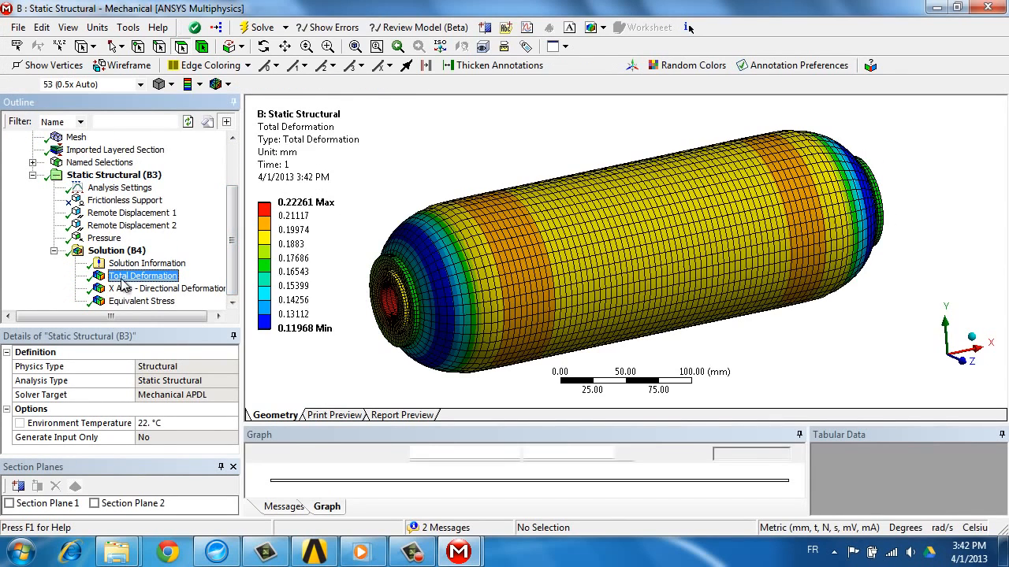
pyautogui.click(142, 301)
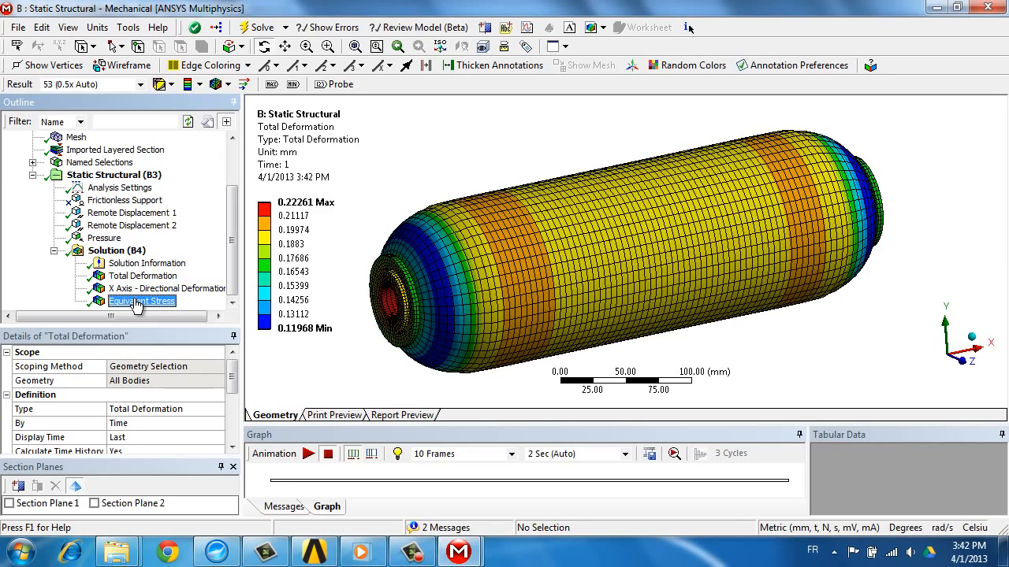
pyautogui.click(142, 301)
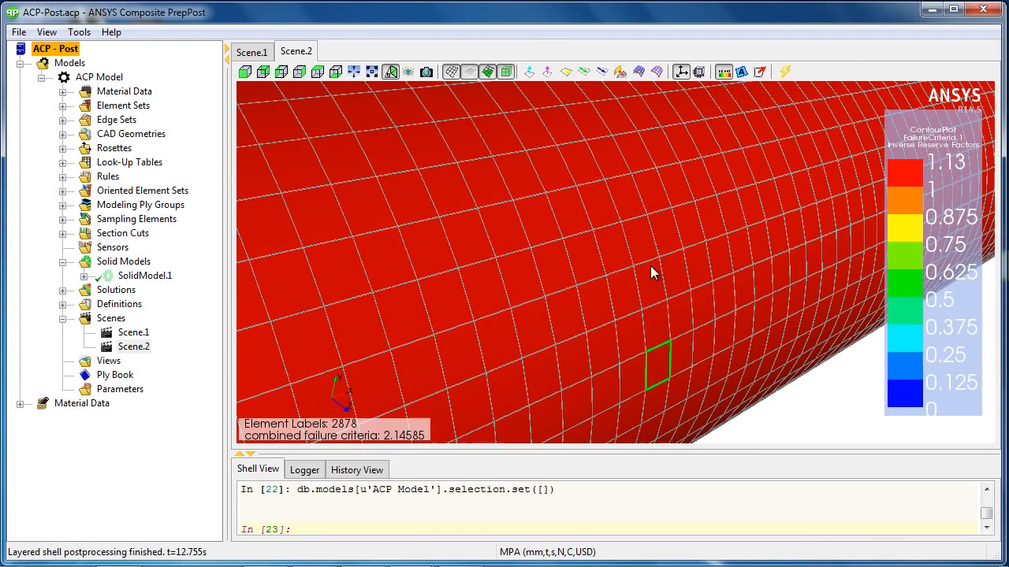
# Review SamplingElement.1's through-thickness stress and failure plots on the Analysis tab, then dismiss its properties
pyautogui.click(741, 72)
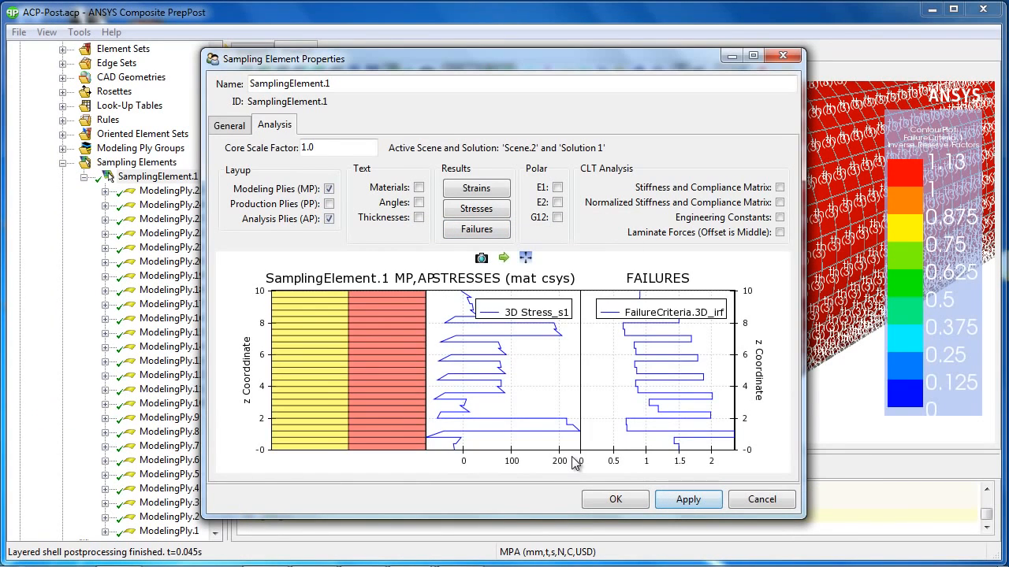
pyautogui.moveTo(739, 432)
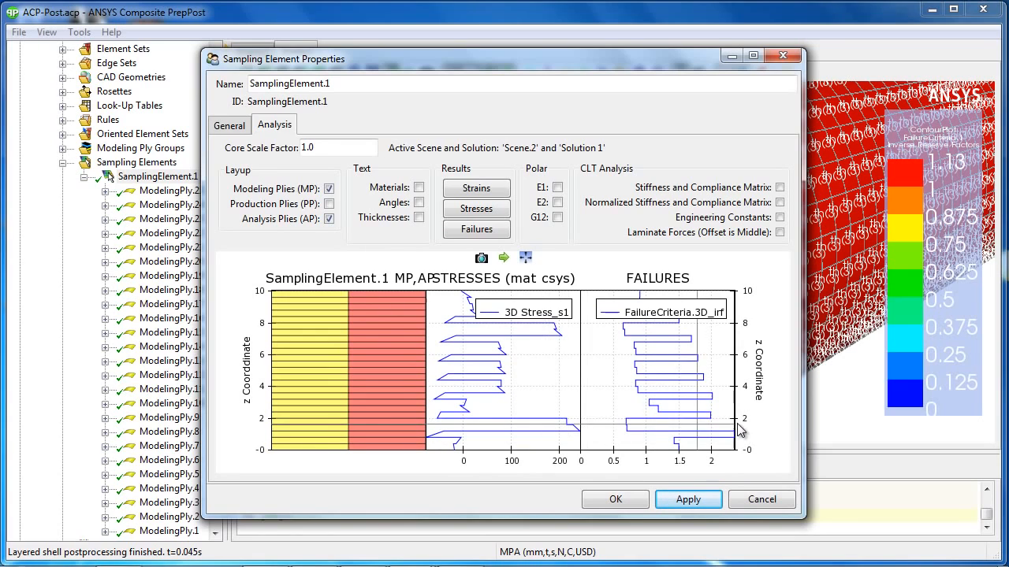
pyautogui.moveTo(756, 236)
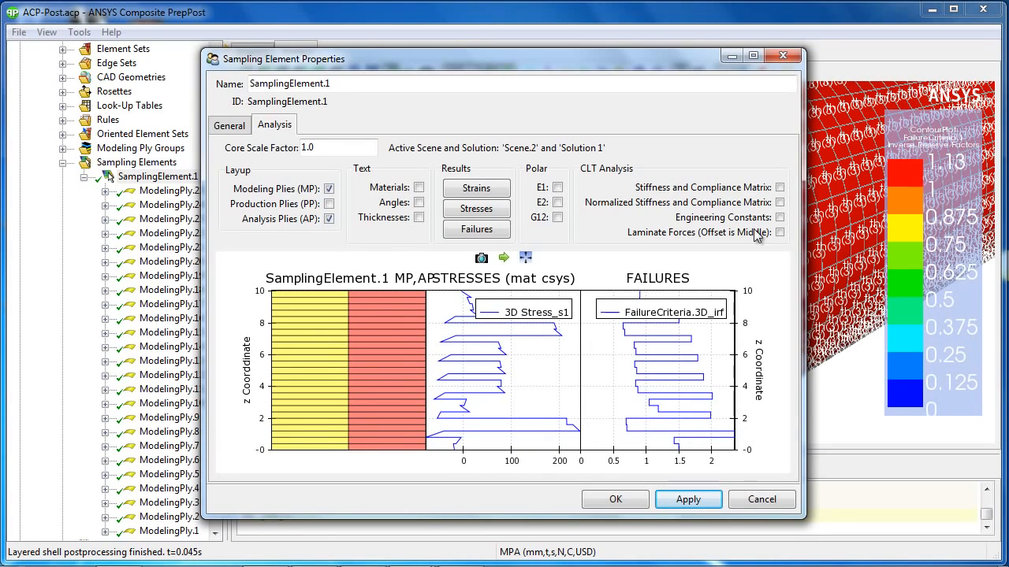
pyautogui.click(615, 498)
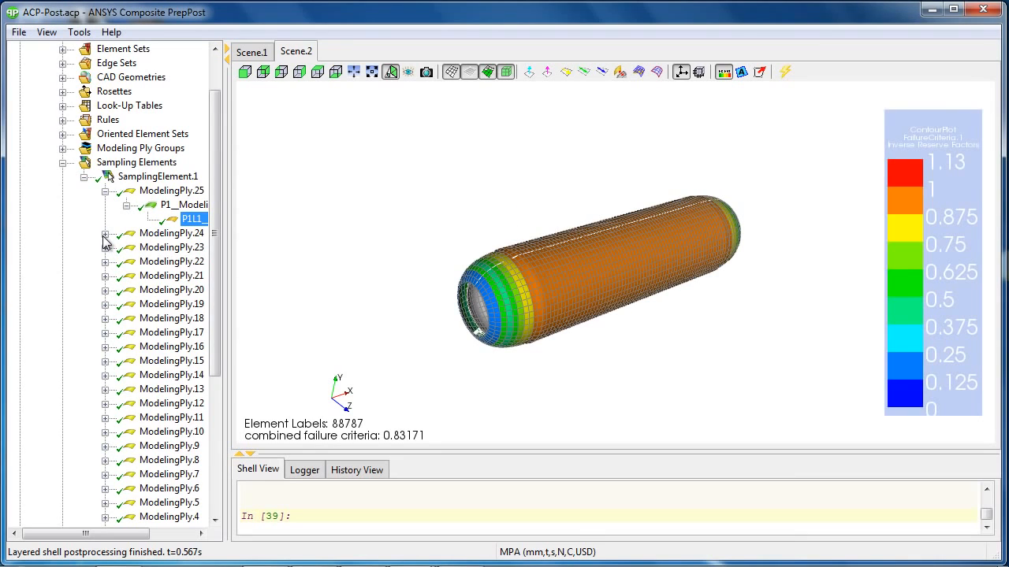
# Expand ModelingPly.24 and ModelingPly.20 under SamplingElement.1 and show the failure contour of ModelingPly.20's analysis ply
pyautogui.click(104, 233)
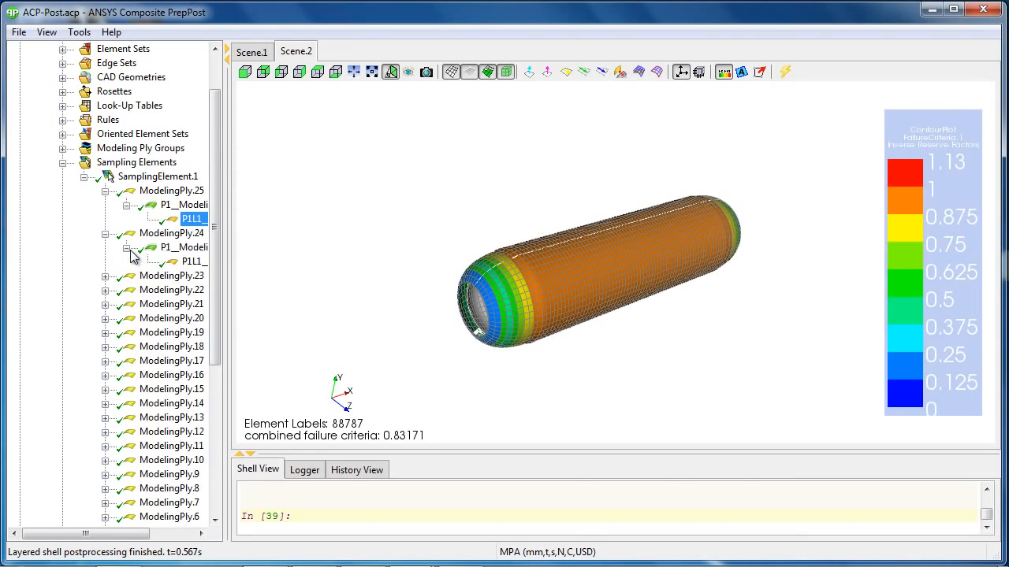
pyautogui.click(192, 261)
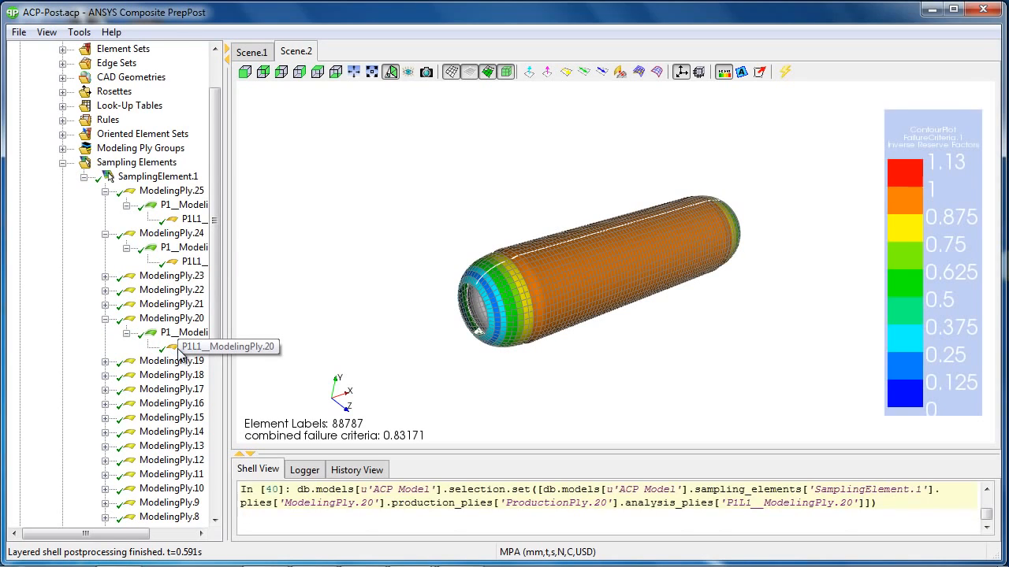
pyautogui.click(192, 347)
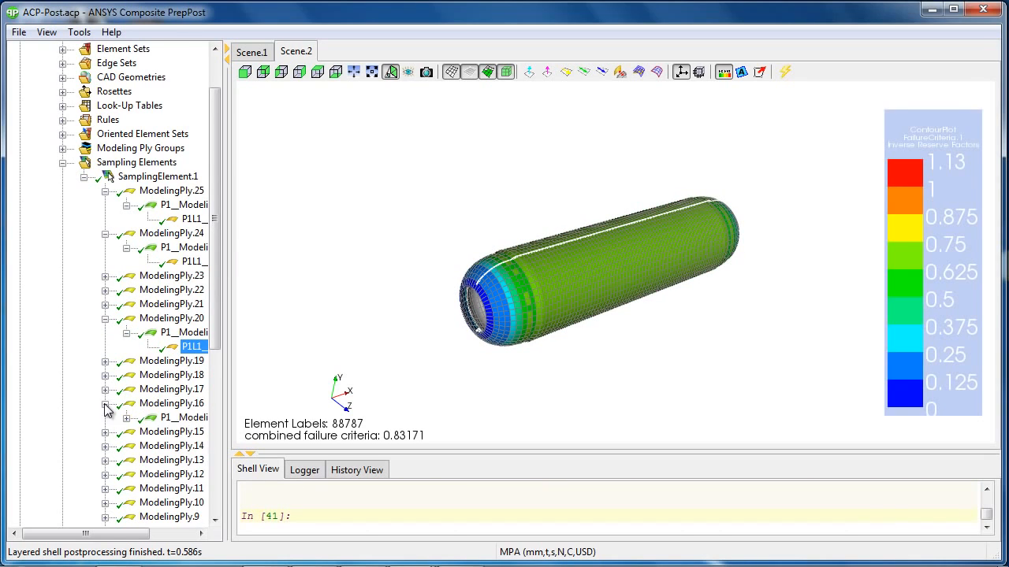